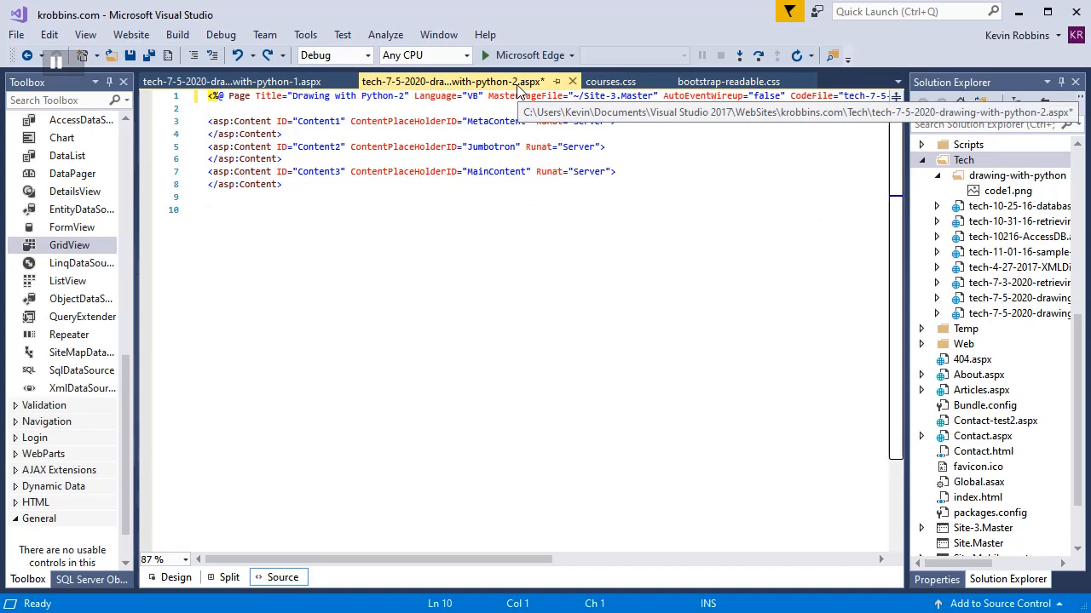
pyautogui.moveTo(520, 92)
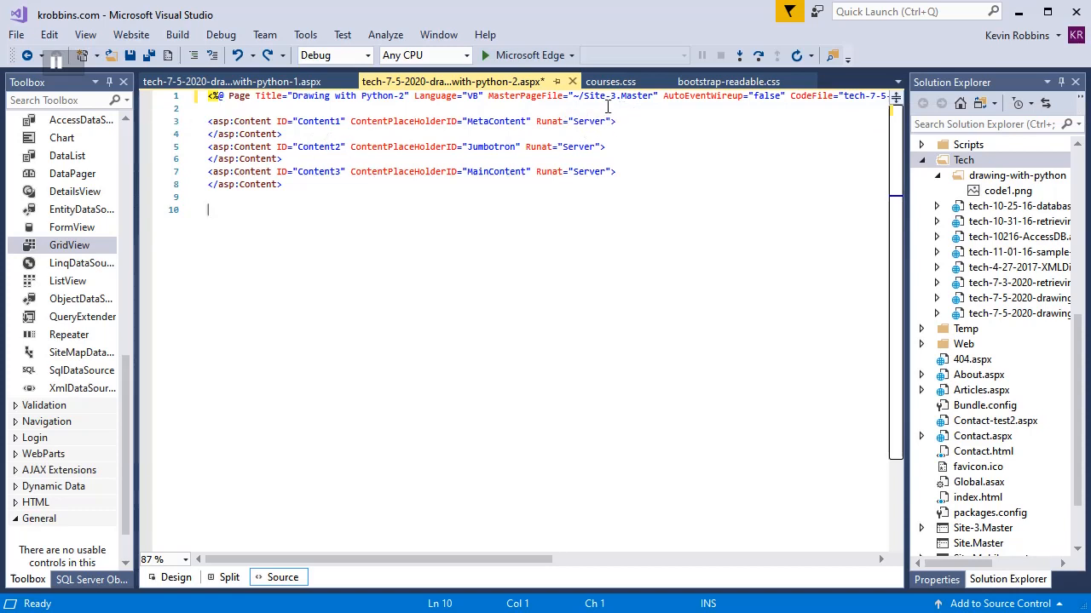
pyautogui.moveTo(545, 152)
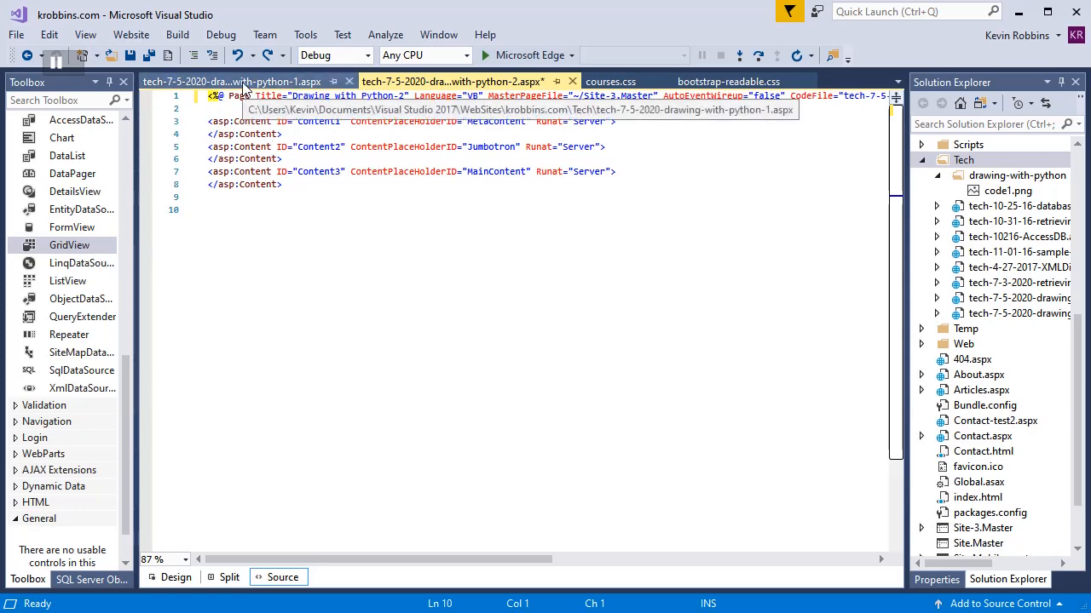
# - Show the part 1 page source and collapse its jumbotron div block
pyautogui.click(230, 81)
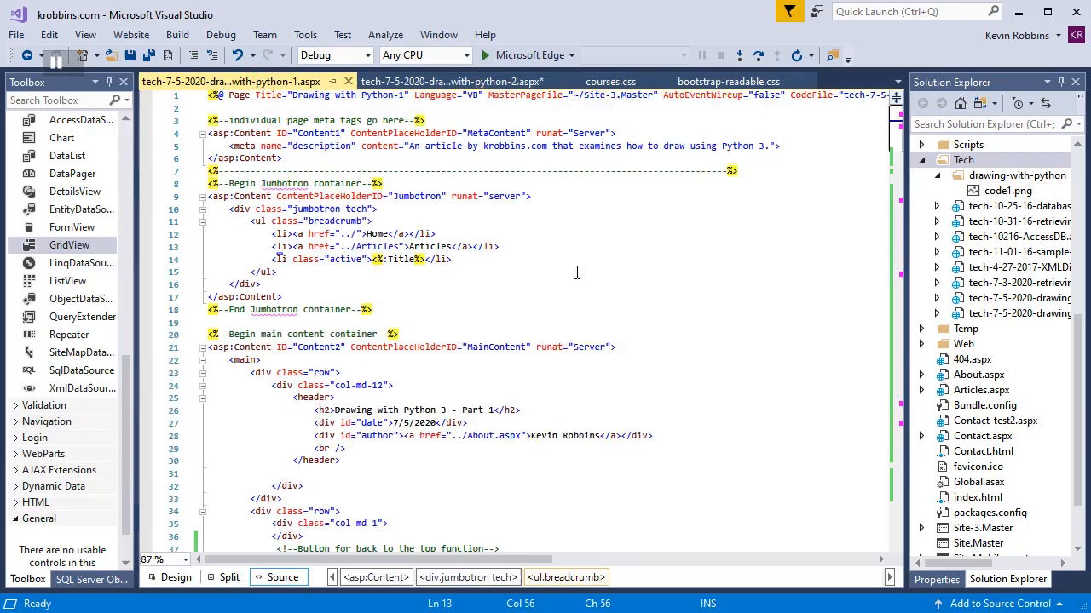
pyautogui.scroll(-3)
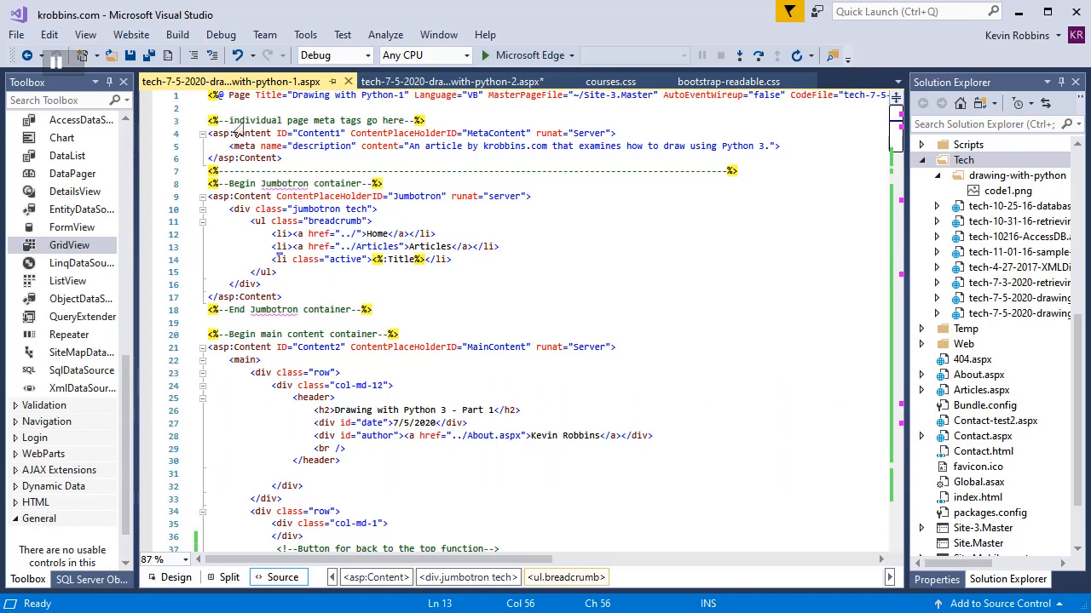
pyautogui.moveTo(452, 81)
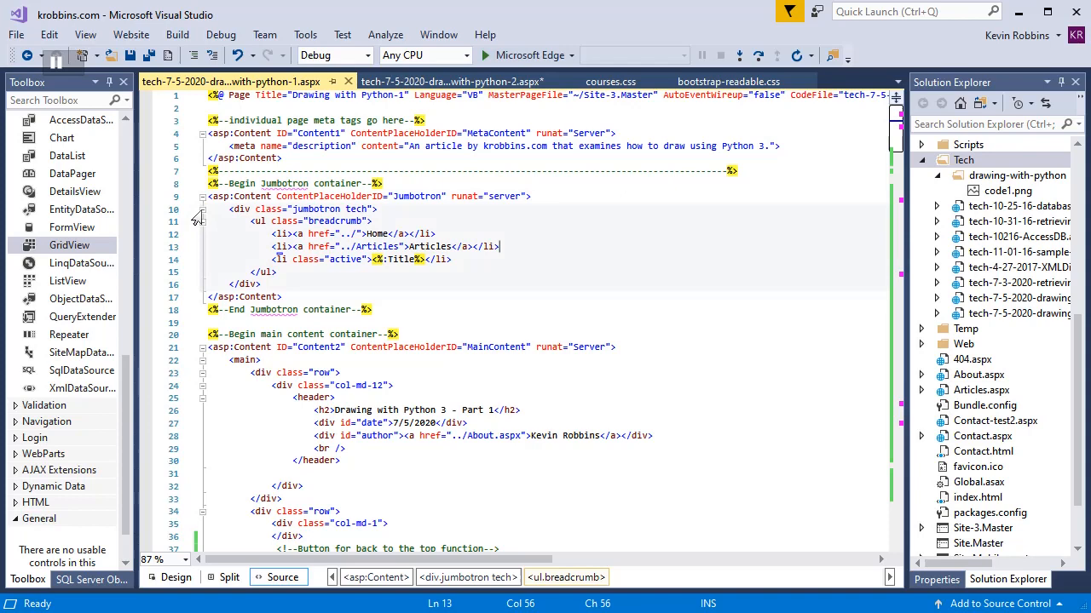
pyautogui.click(204, 210)
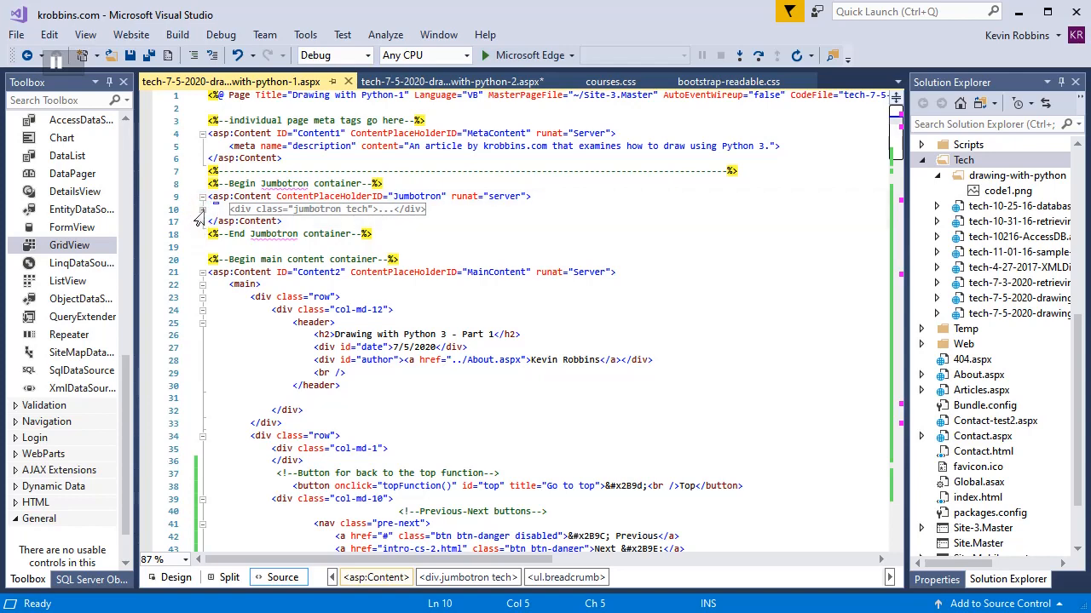
# - Expand part 1's jumbotron div again and focus the part 1 markup for copying
pyautogui.click(204, 208)
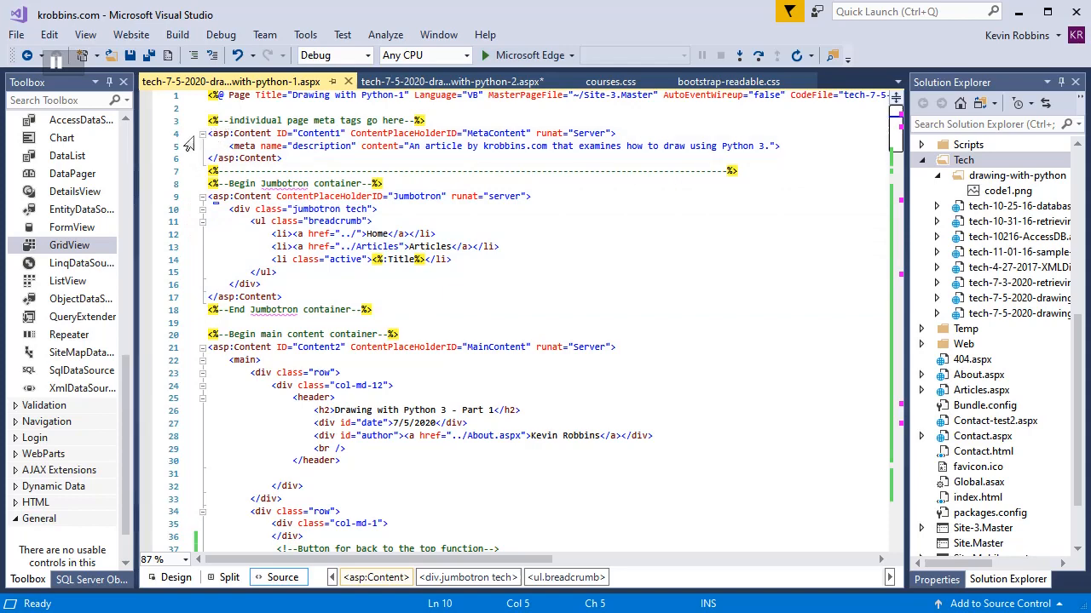
pyautogui.click(203, 134)
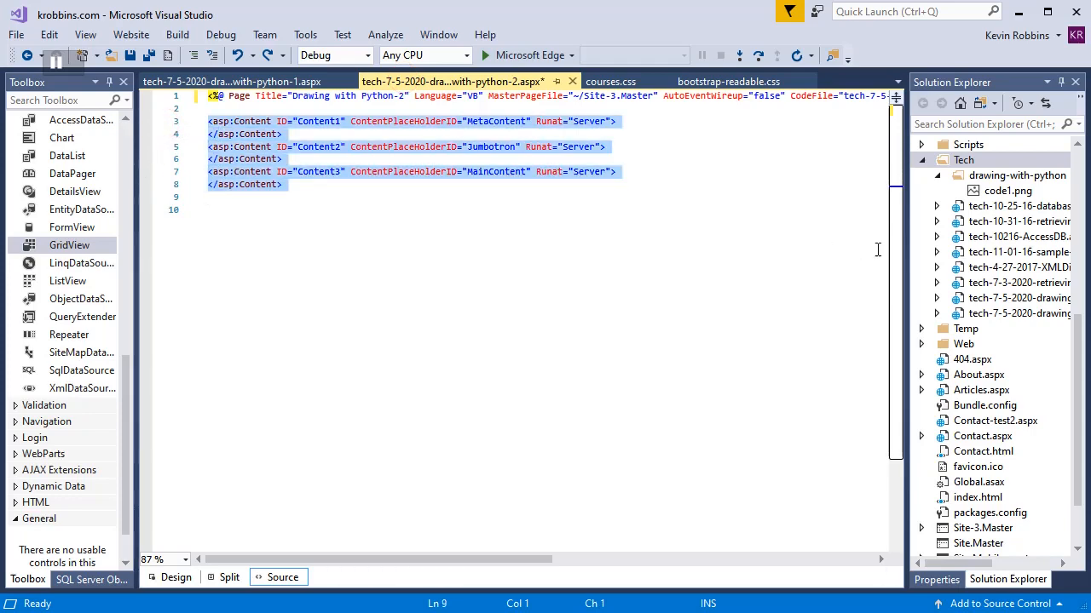
# - Scroll through the part 2 page to check the pasted meta, Jumbotron and main content
pyautogui.scroll(-3)
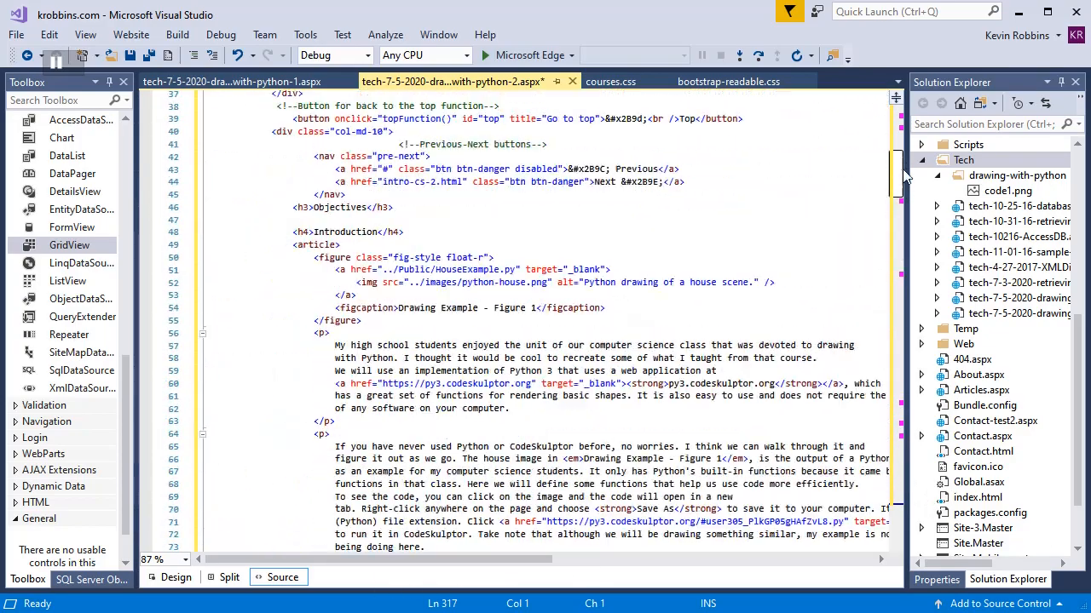
pyautogui.scroll(3)
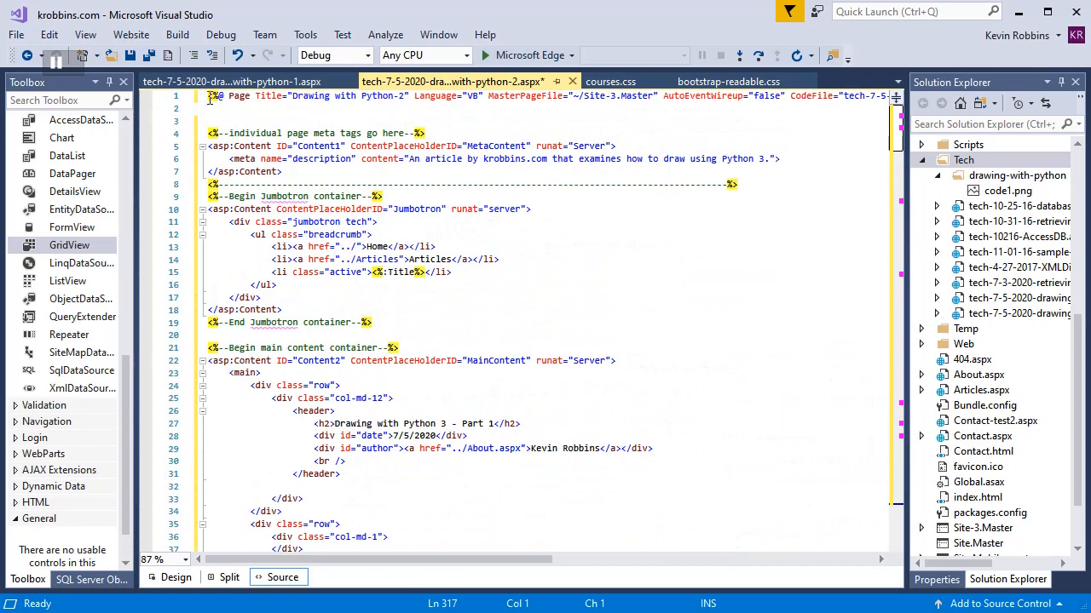